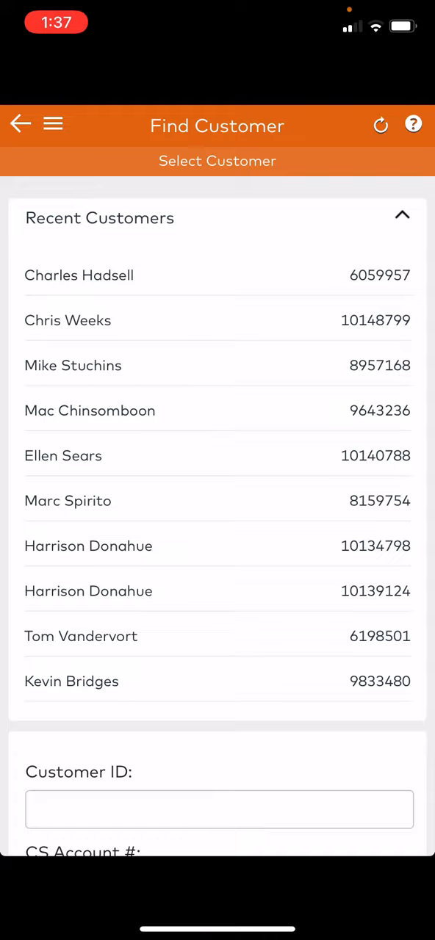
- Open the first Recent Customers account and expand its Quick Actions panel
left_click(79, 276)
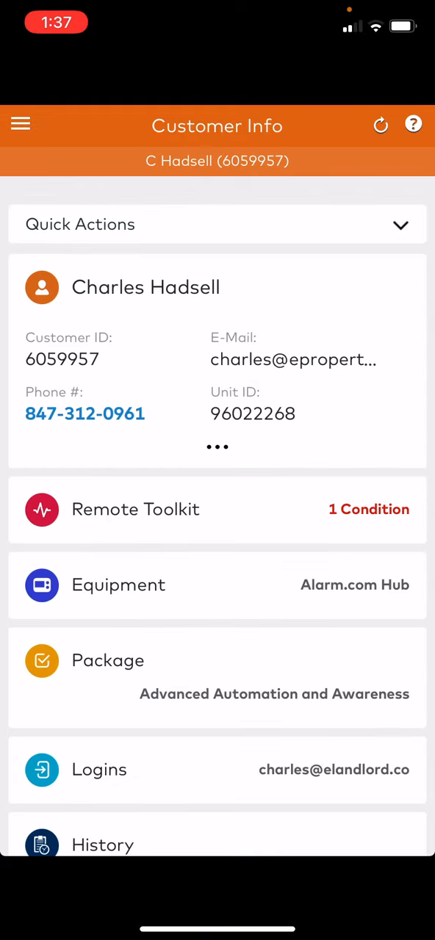
left_click(218, 224)
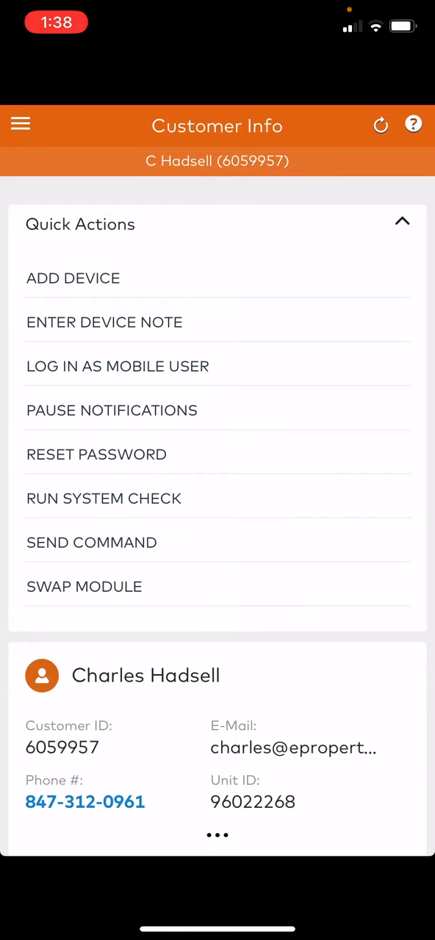
- Start Add Device from Quick Actions and scroll the device types to the Z-Wave option
left_click(72, 278)
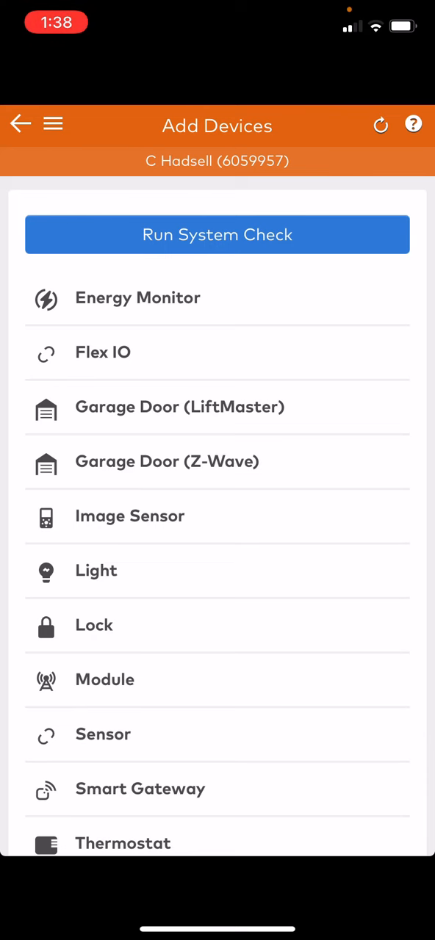
scroll("down", 3)
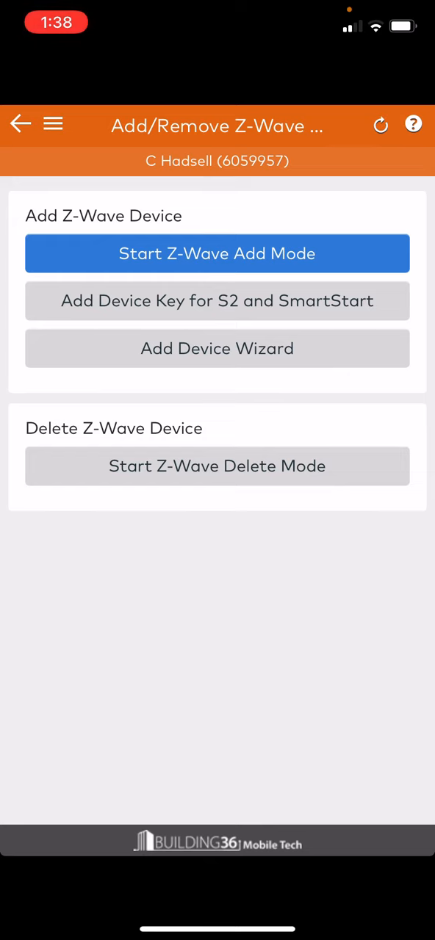
- Run Z-Wave Delete Mode until 'Test sensor' is listed under Deleted Devices, then exit
left_click(216, 465)
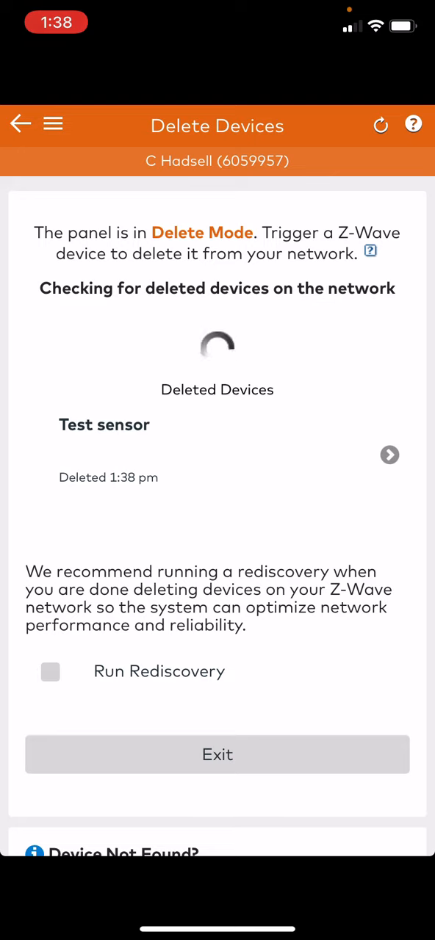
left_click(217, 754)
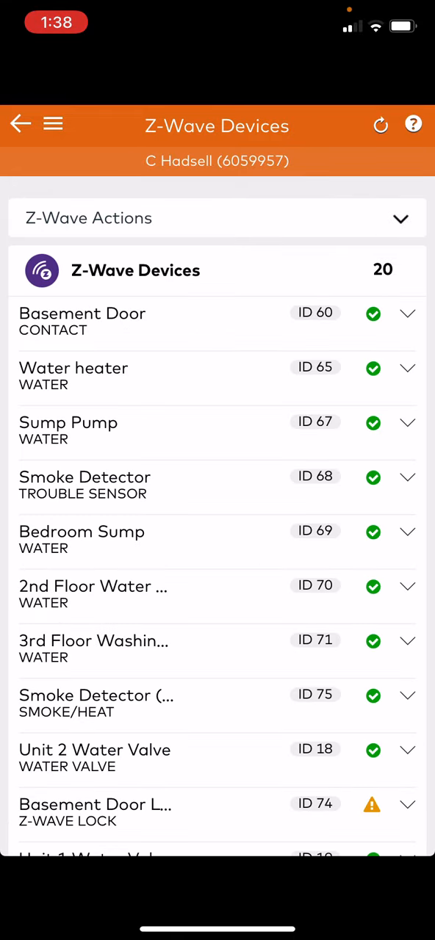